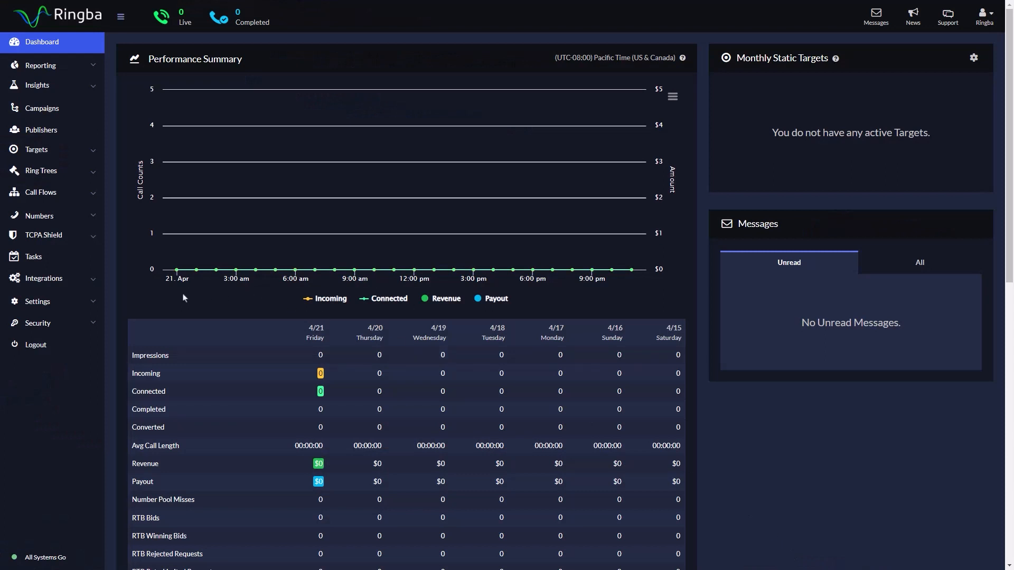
Open the Manage Users page from the Settings section of the sidebar
left_click(37, 300)
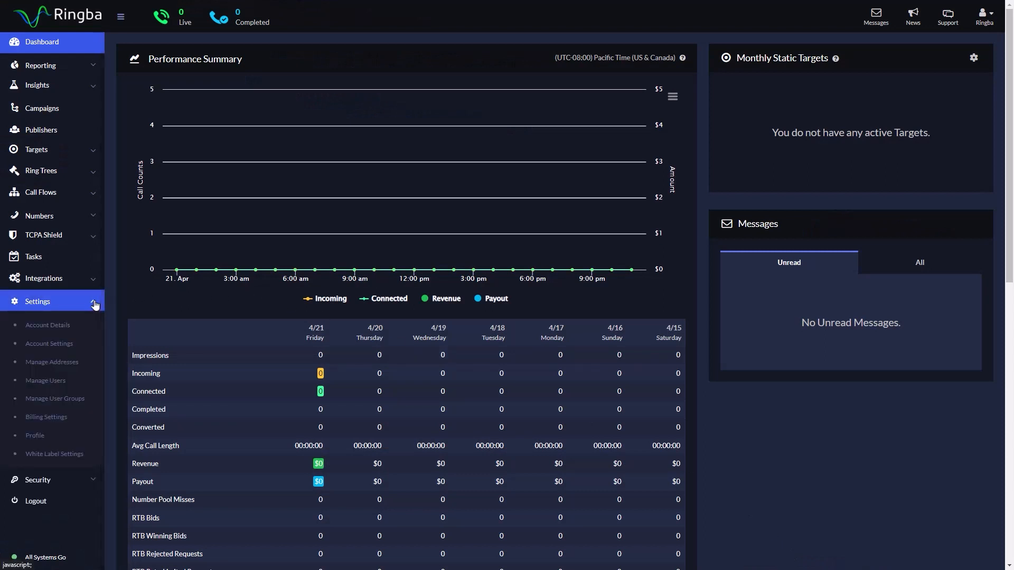
left_click(45, 380)
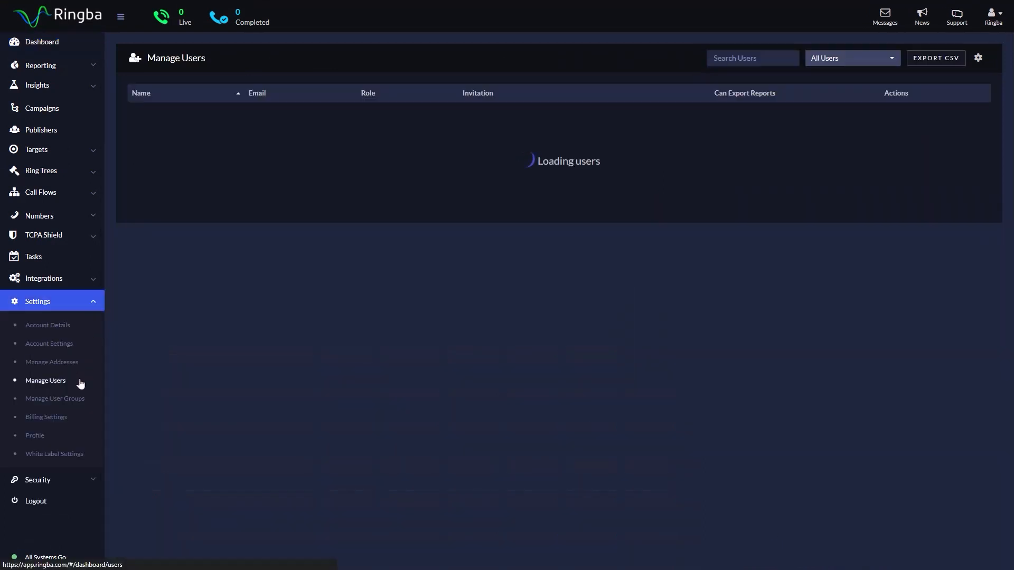
Start a user invitation with first name Demo and the user's email address
left_click(161, 90)
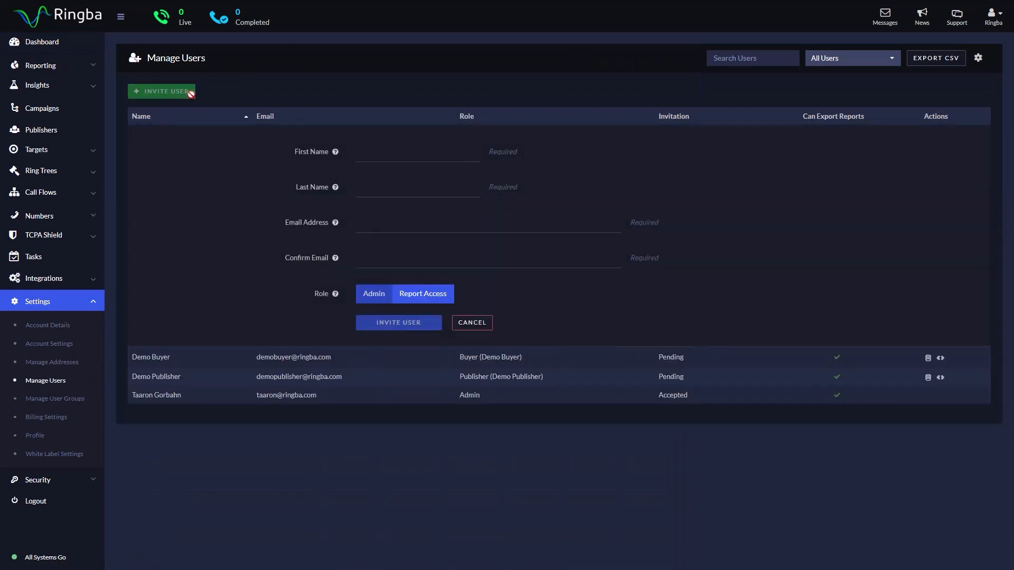
left_click(417, 152)
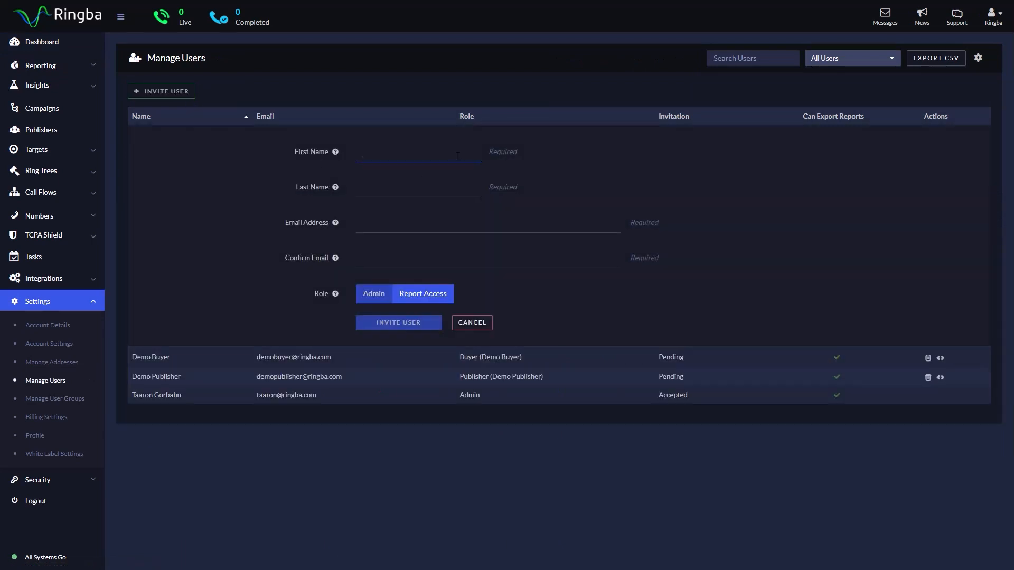
type("Demo")
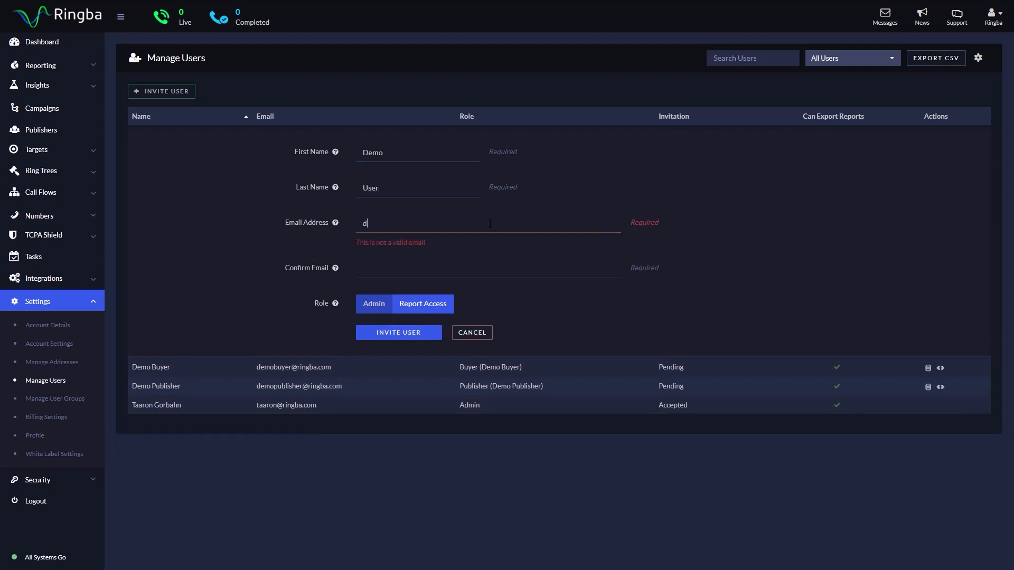
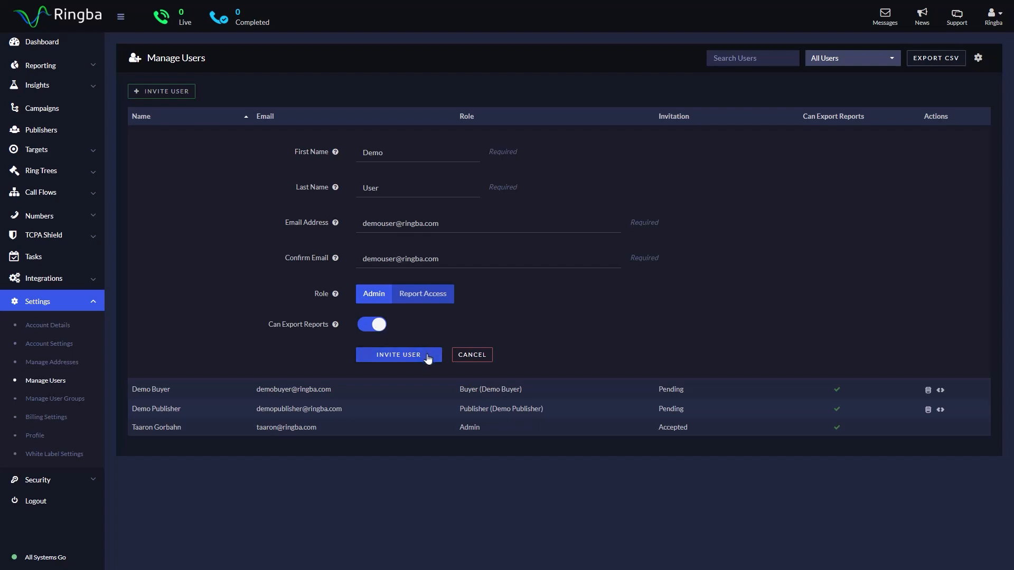
Send Demo User's invitation and copy their invitation URL
left_click(398, 354)
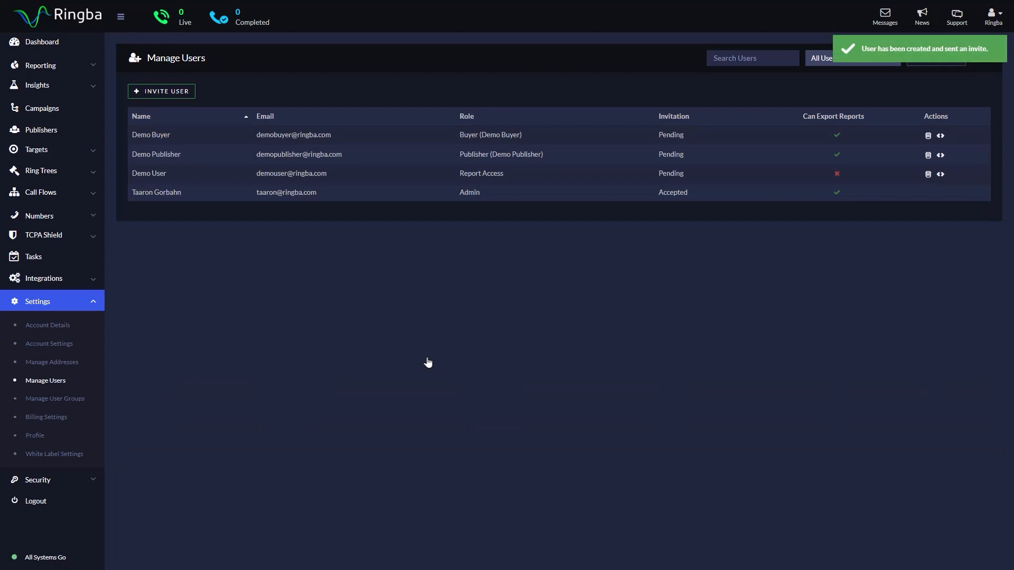
mouse_move(427, 361)
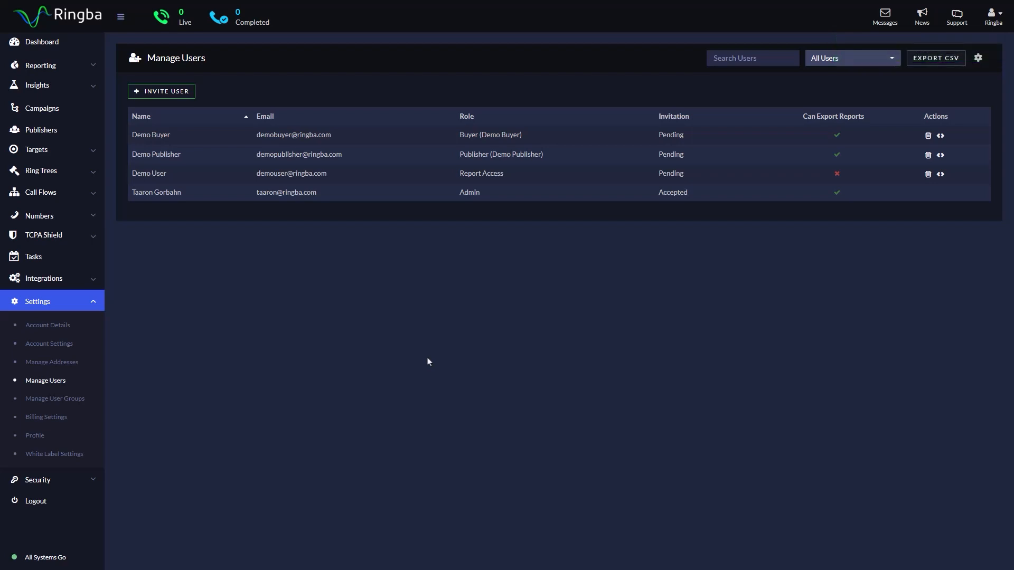
mouse_move(940, 174)
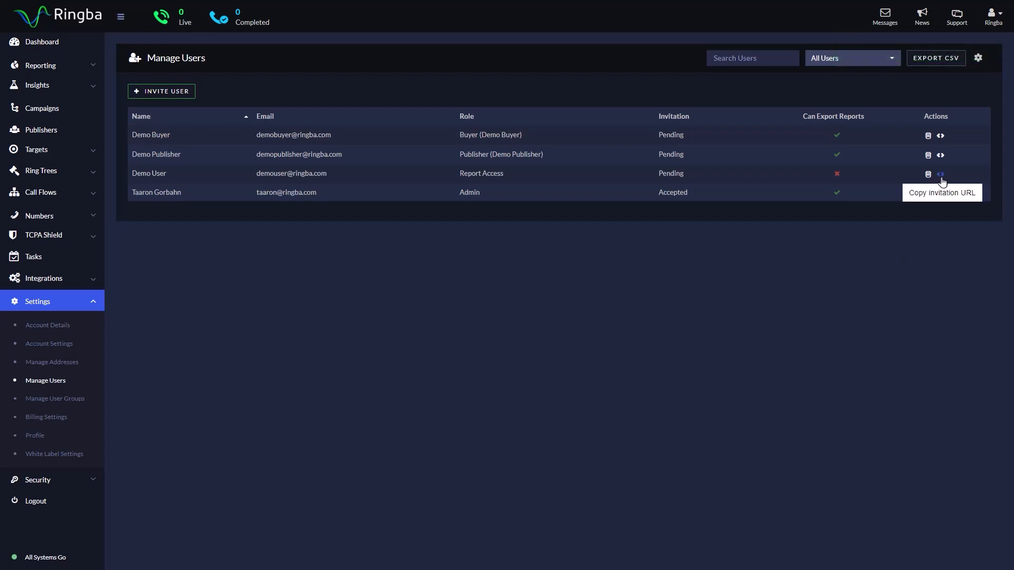
left_click(939, 174)
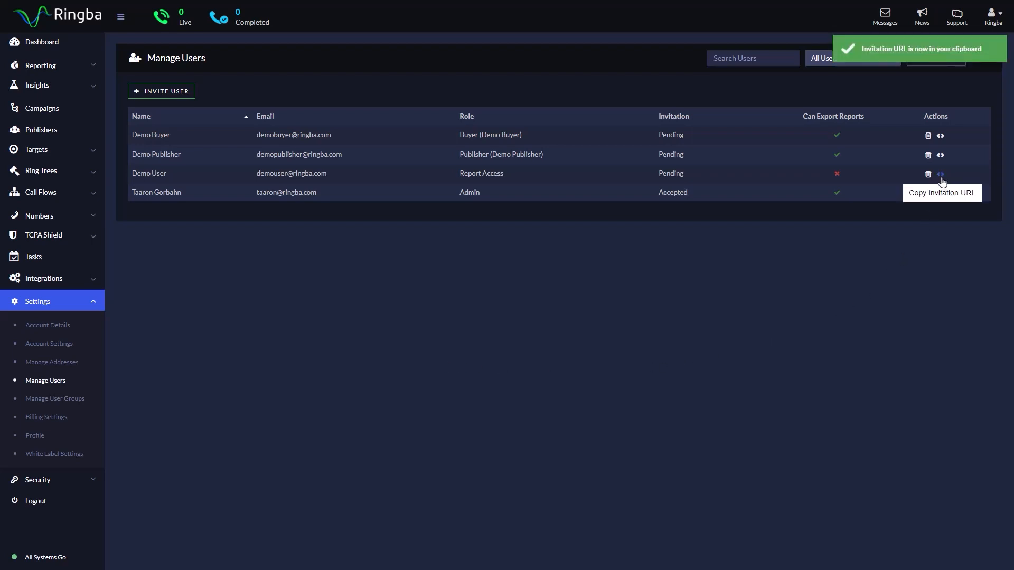